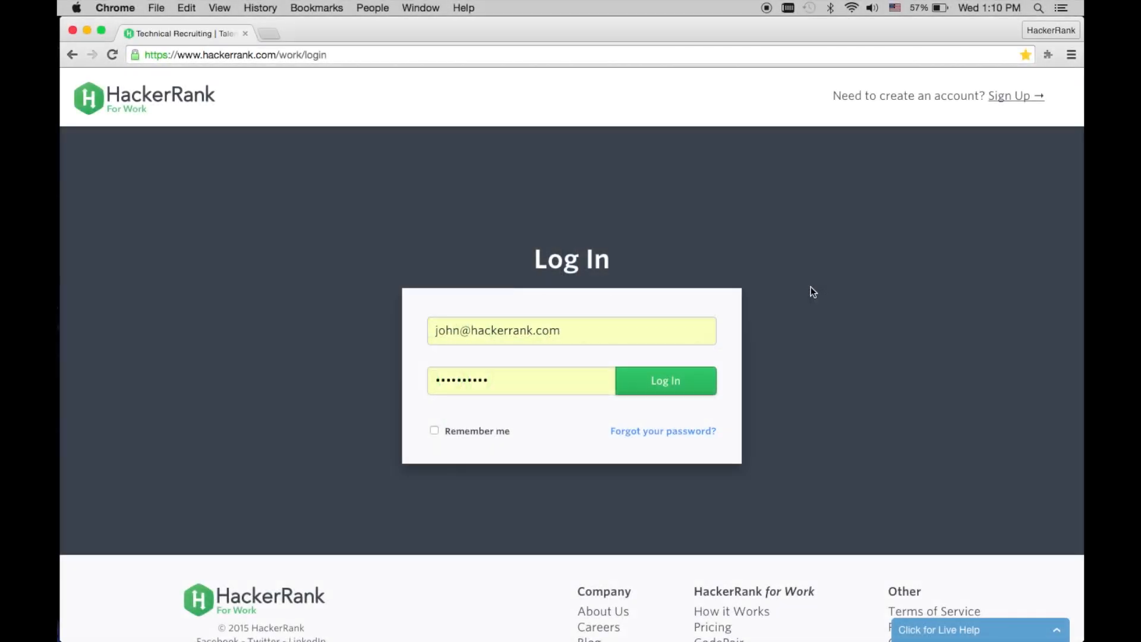
{"action": "mouse_move", "coordinate": [656, 406]}
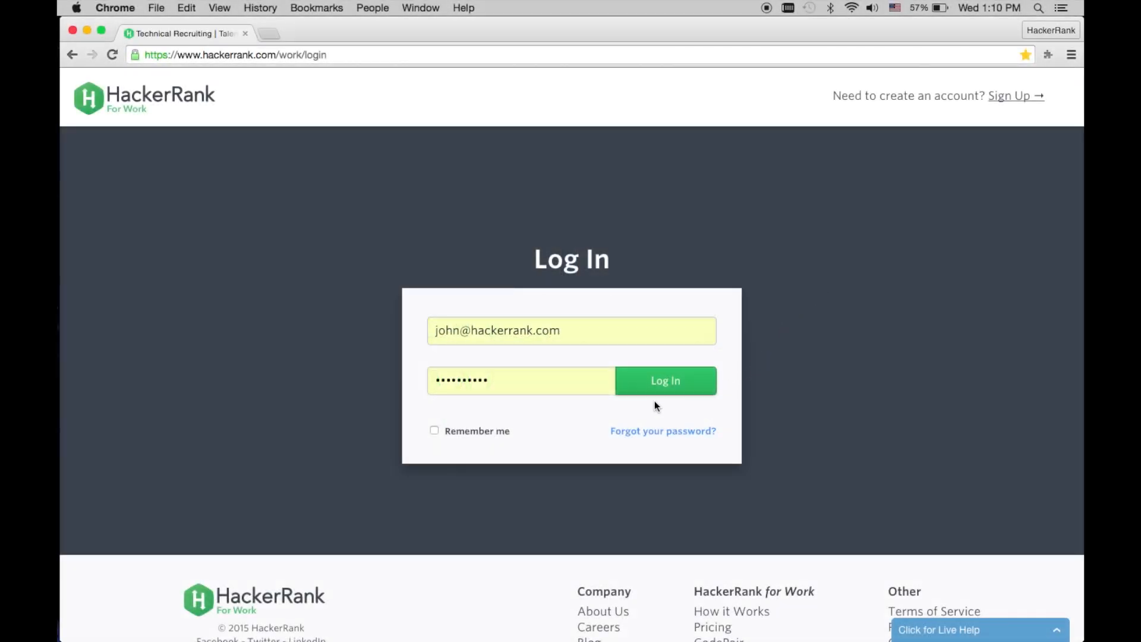
Step: Log in to HackerRank for Work with the saved credentials to reach the empty Tests page
{"action": "left_click", "coordinate": [664, 380]}
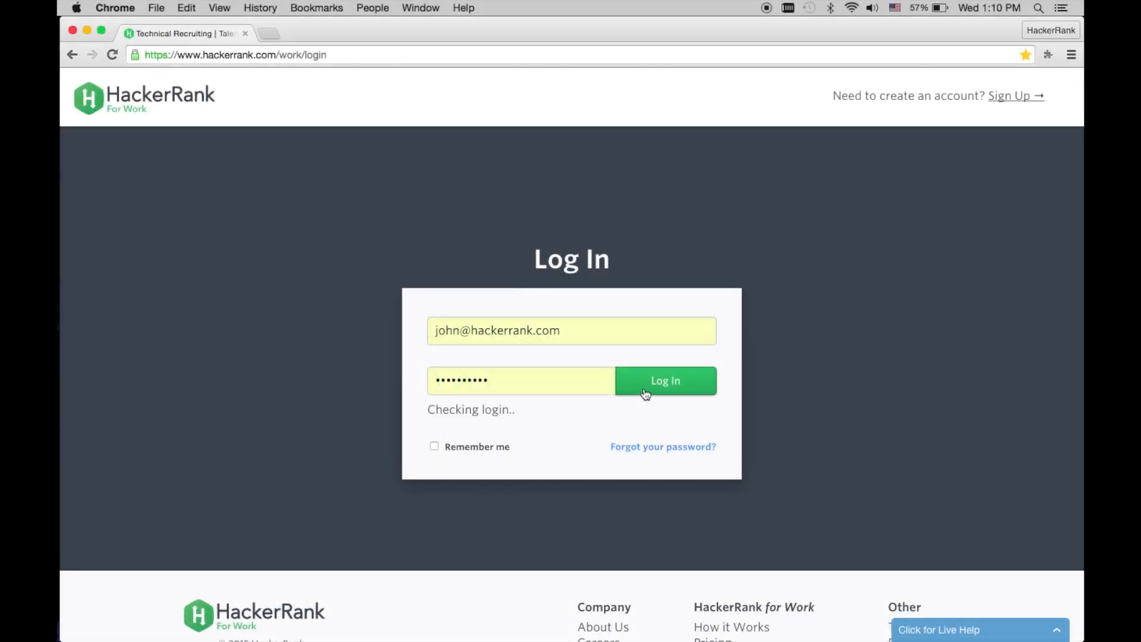
{"action": "left_click", "coordinate": [663, 381]}
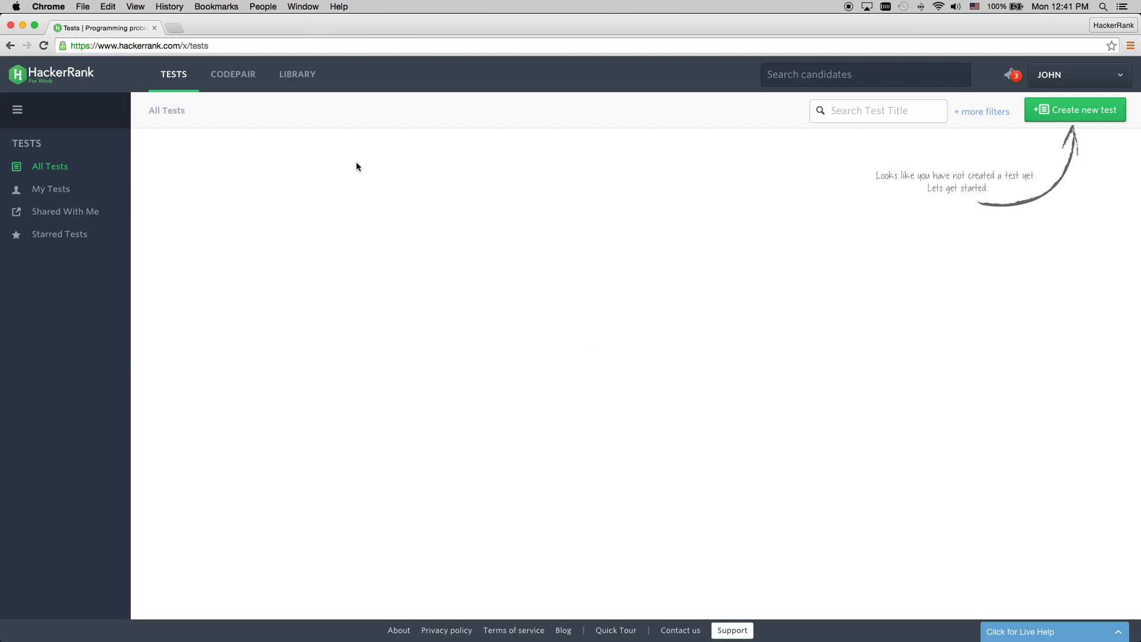
Step: Start a new CodePair interview and check the interviewer options on the Schedule Interview form
{"action": "left_click", "coordinate": [233, 73]}
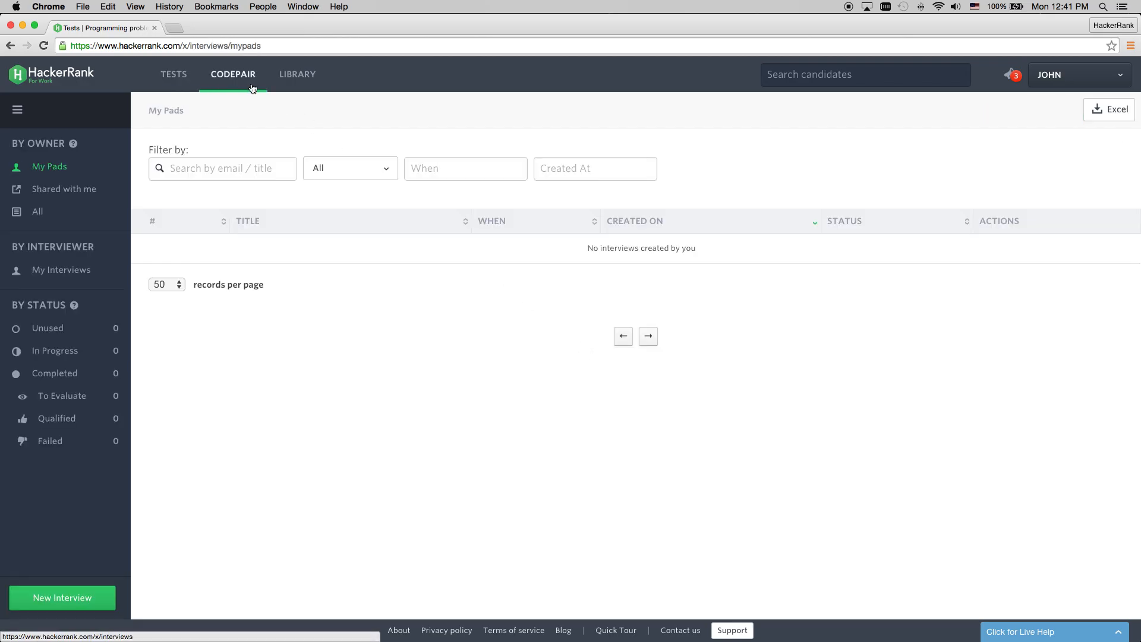
{"action": "mouse_move", "coordinate": [61, 597]}
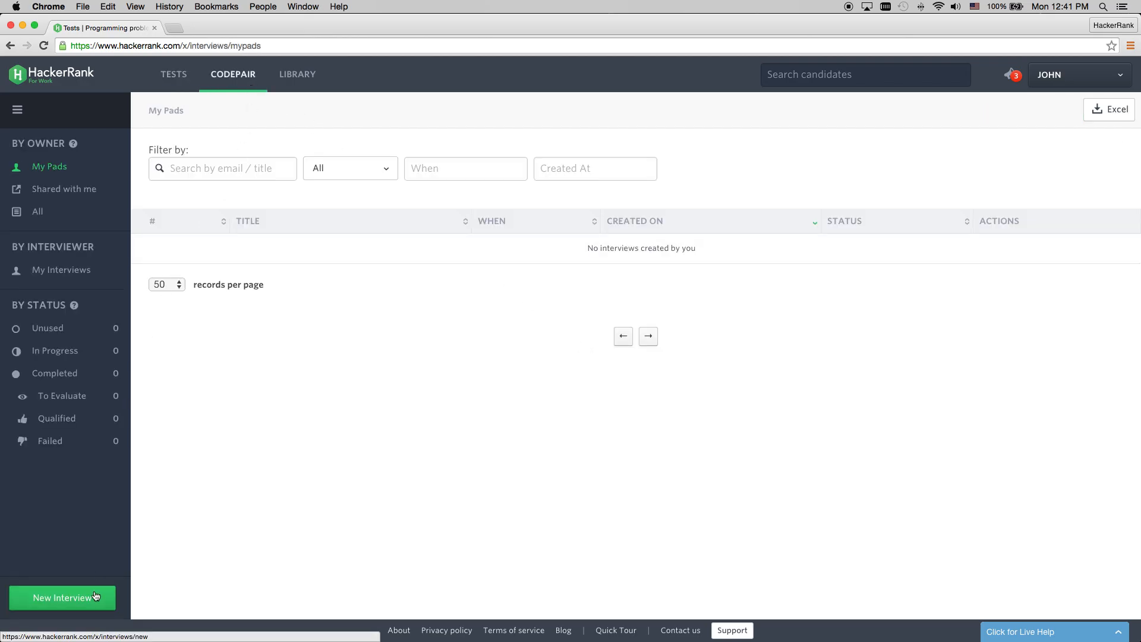
{"action": "left_click", "coordinate": [62, 597]}
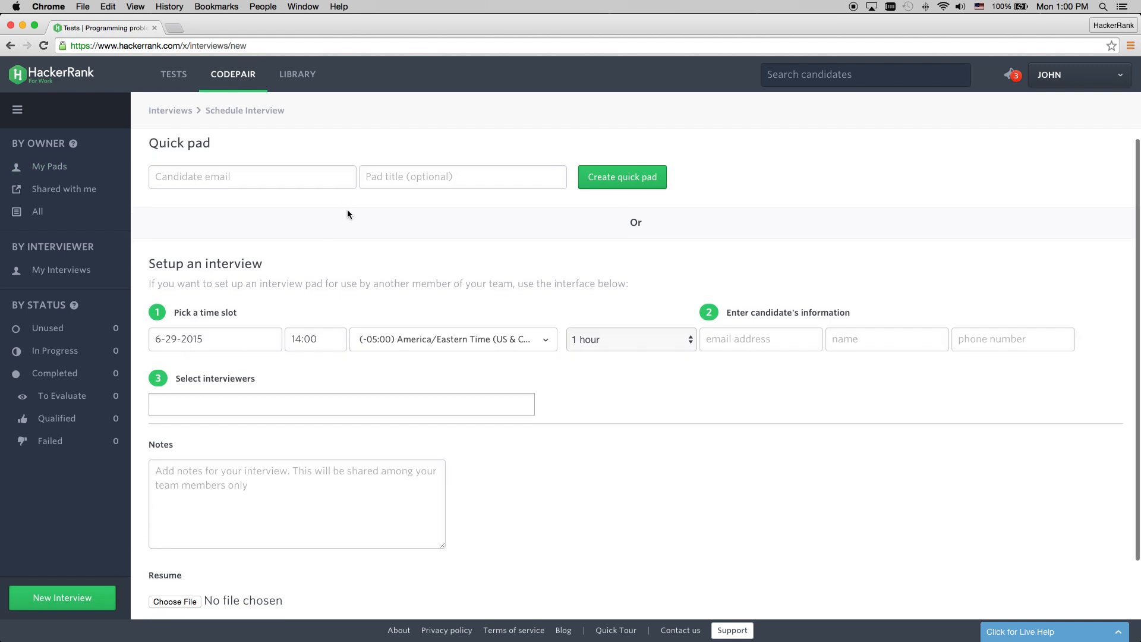
{"action": "scroll", "scroll_direction": "down", "scroll_amount": 3}
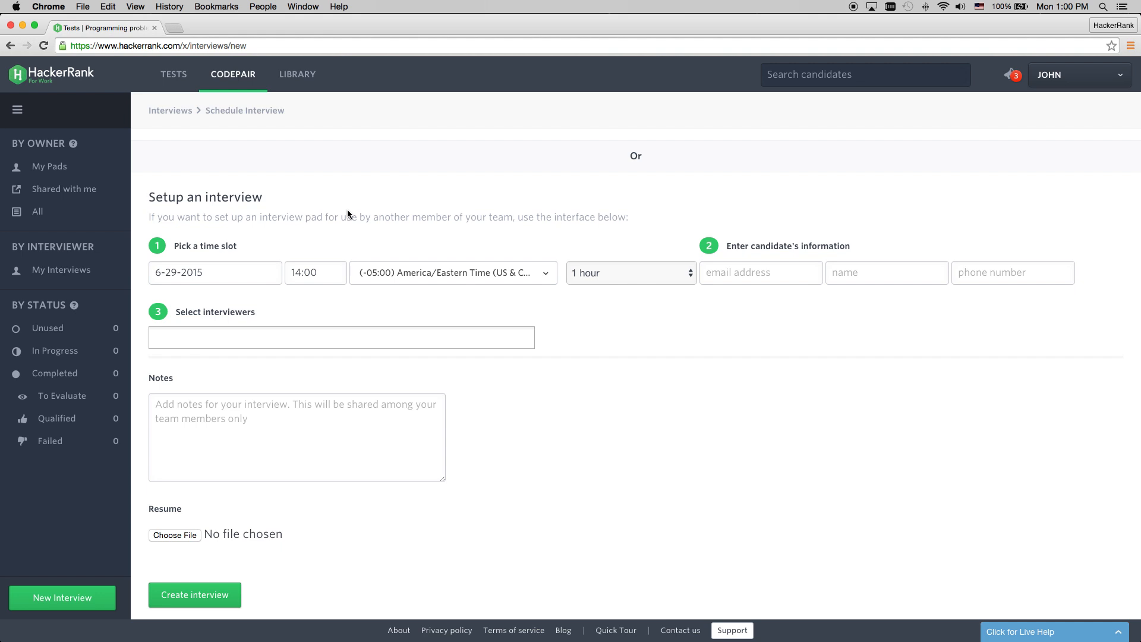
{"action": "left_click", "coordinate": [340, 337]}
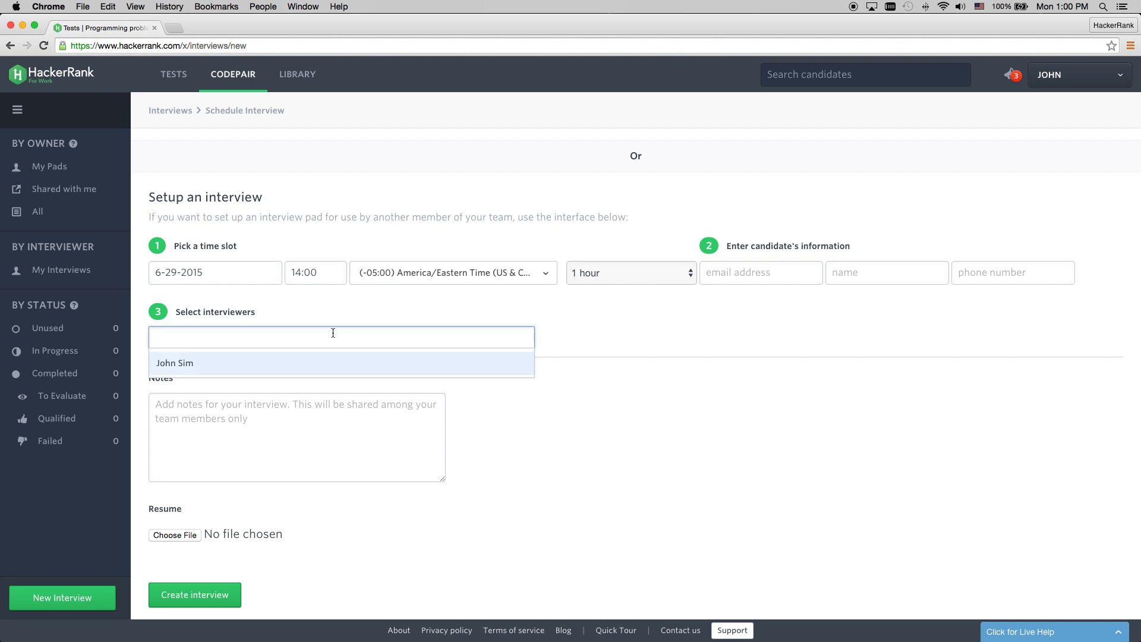
{"action": "mouse_move", "coordinate": [557, 335]}
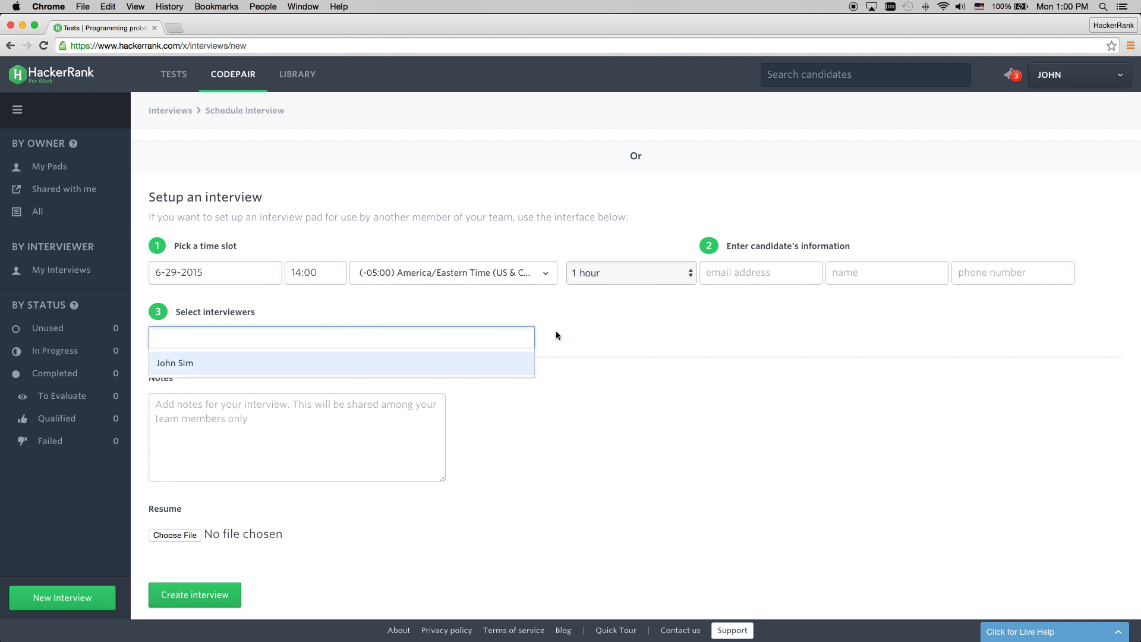
{"action": "scroll", "scroll_direction": "up", "scroll_amount": 3}
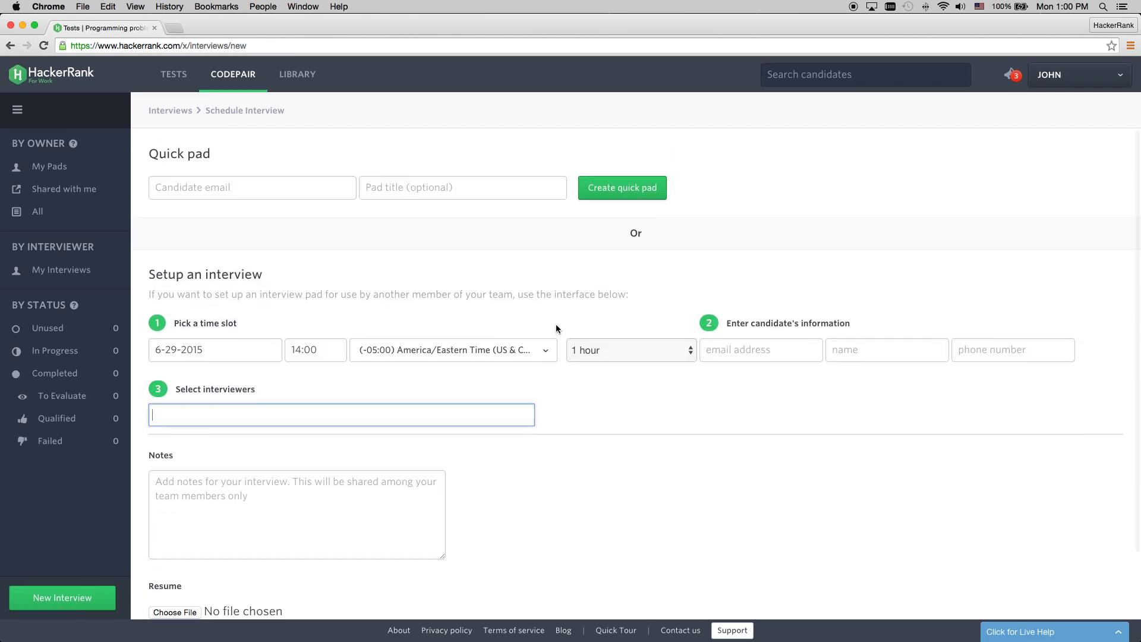
{"action": "left_click", "coordinate": [252, 188]}
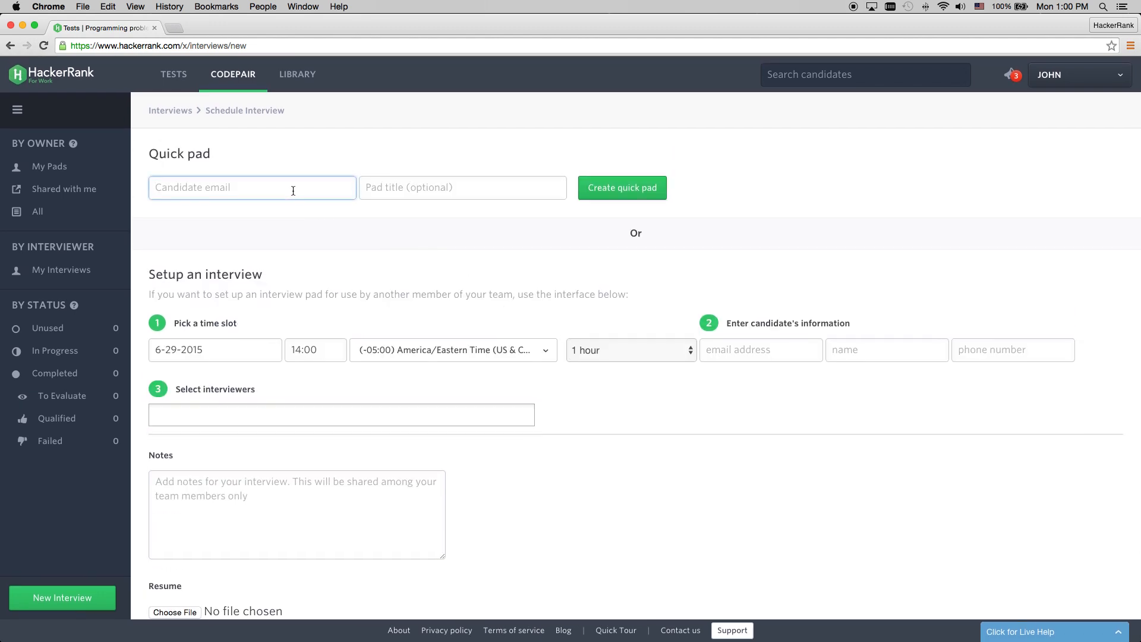
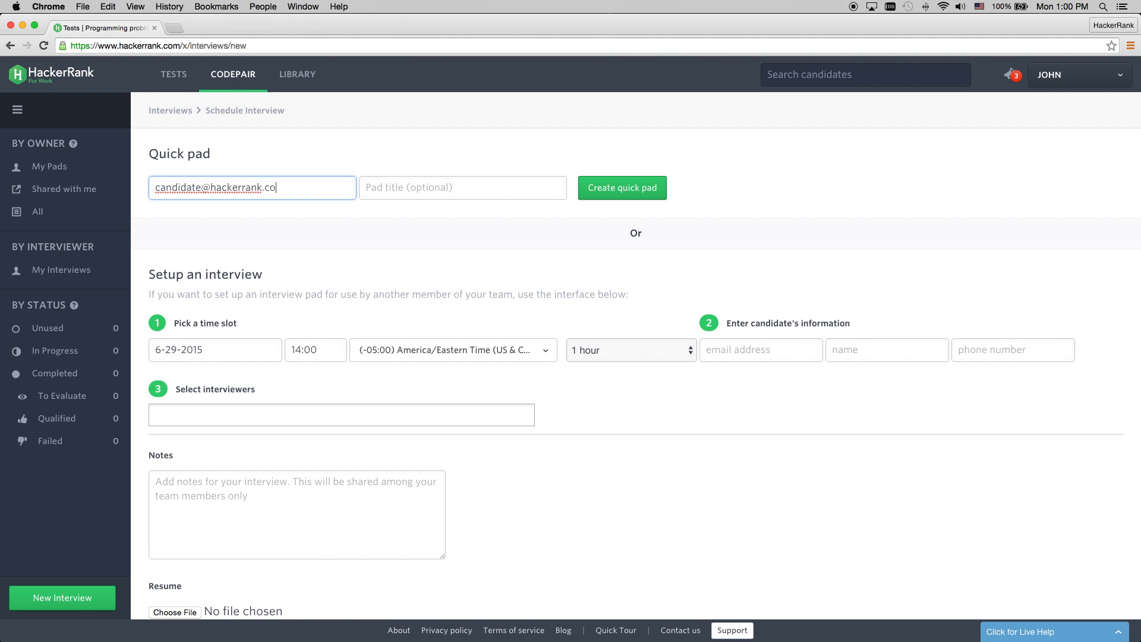
{"action": "type", "text": "C"}
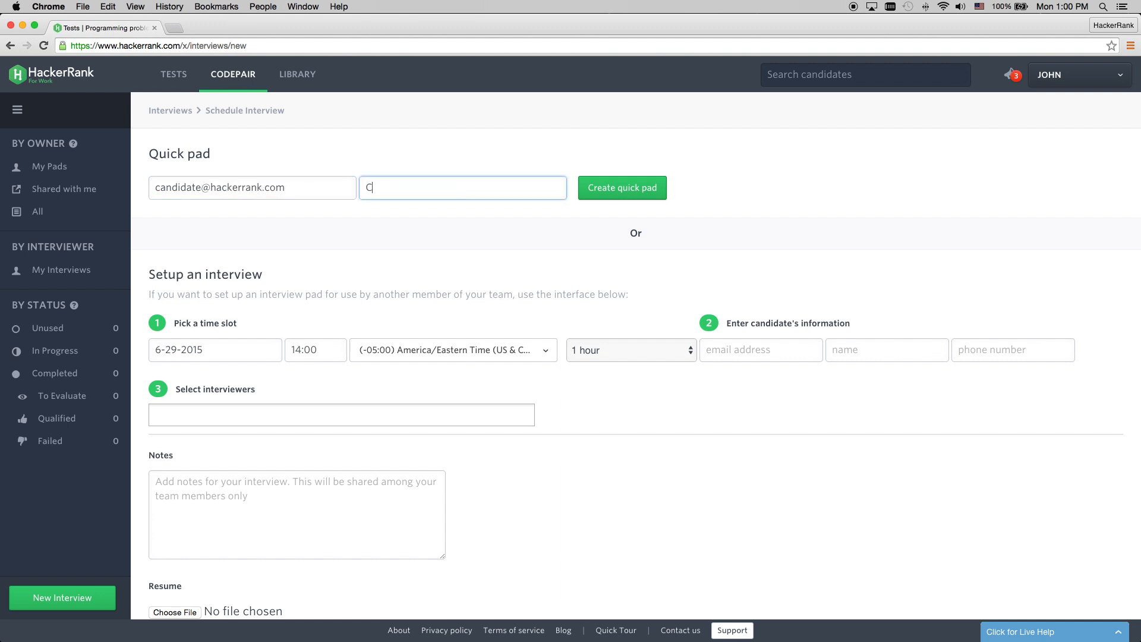
{"action": "type", "text": "andidate's In"}
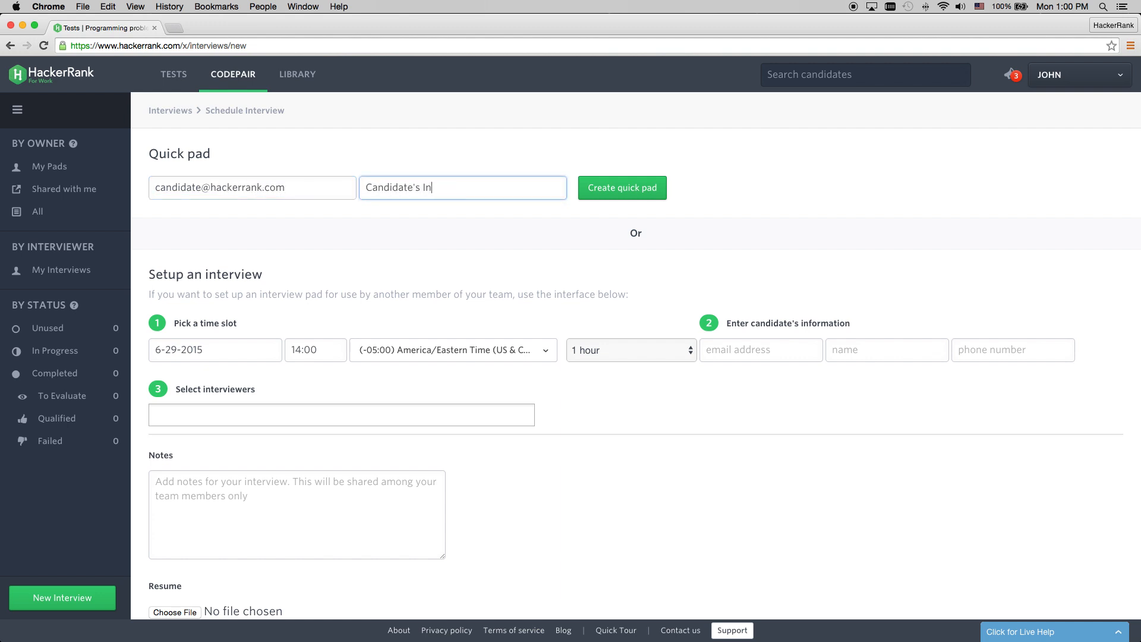
{"action": "type", "text": "terview"}
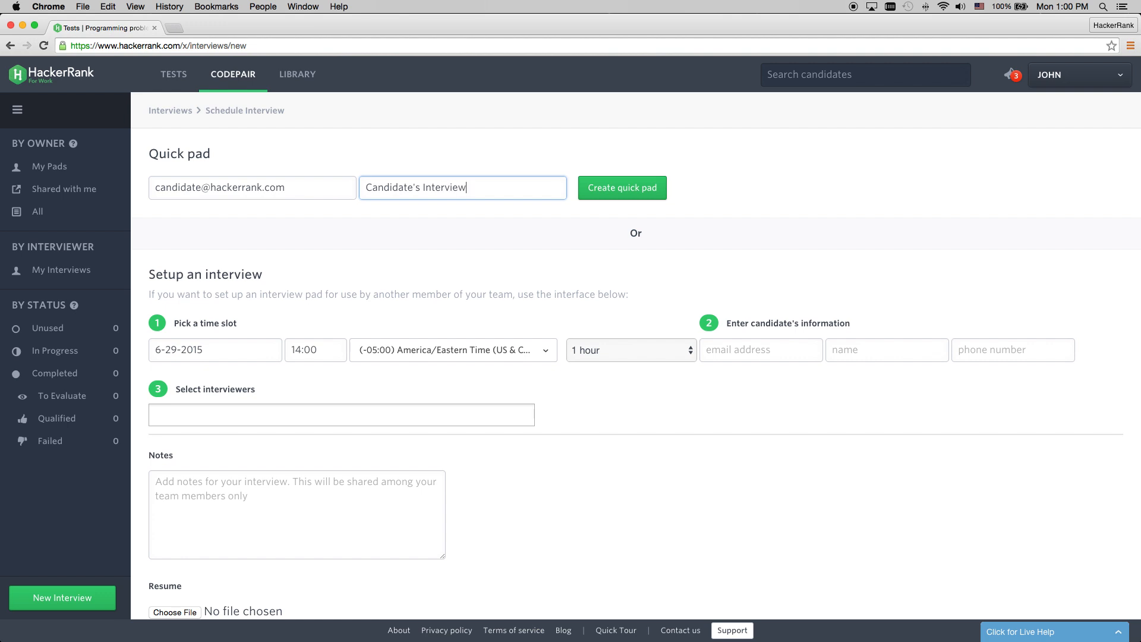
{"action": "left_click", "coordinate": [622, 188]}
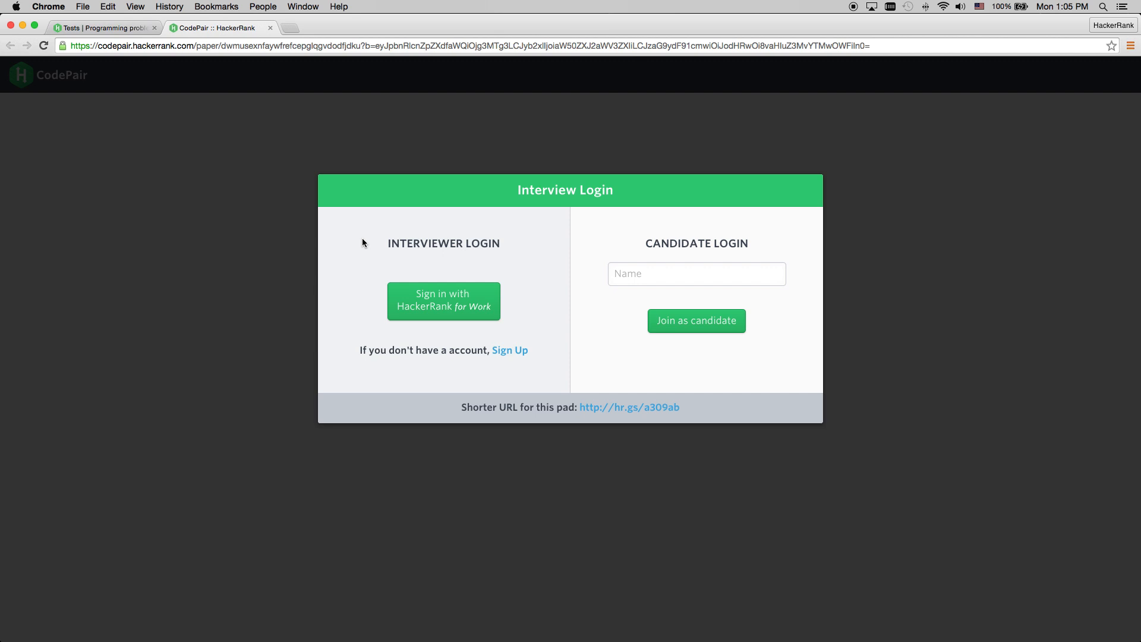
{"action": "mouse_move", "coordinate": [456, 305]}
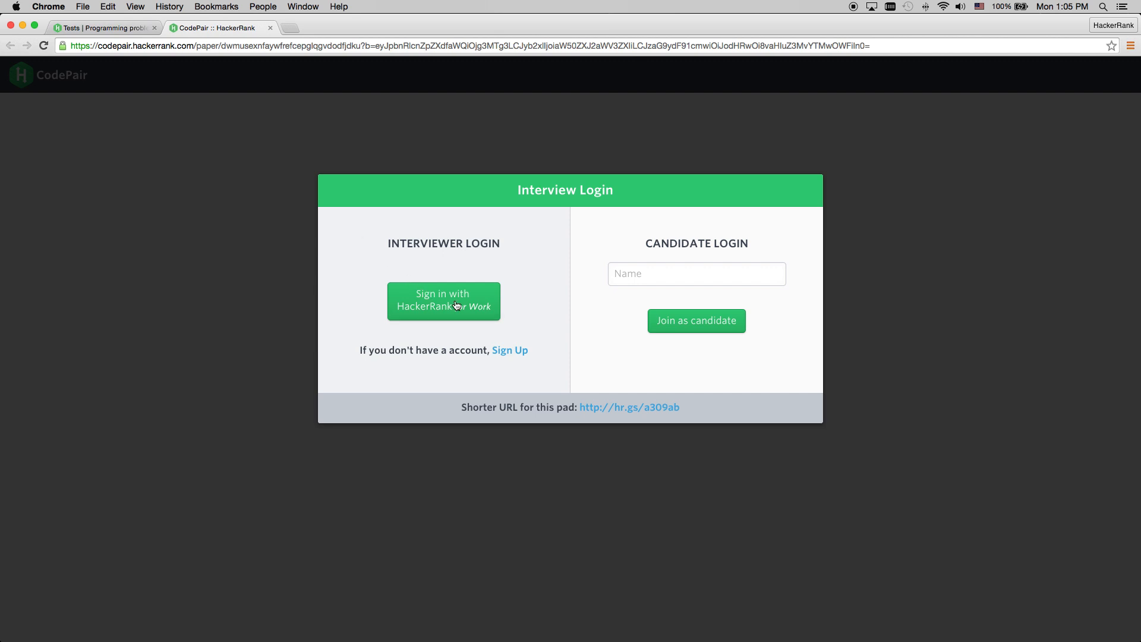
Step: Sign in to the pad as interviewer with the HackerRank for Work account
{"action": "left_click", "coordinate": [443, 301]}
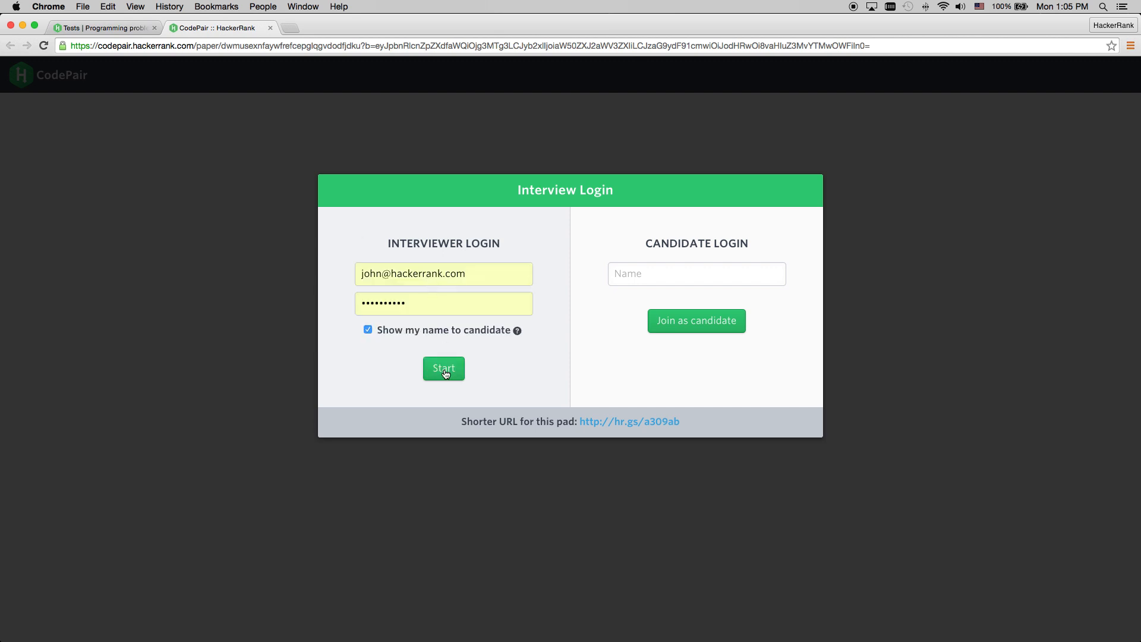
{"action": "left_click", "coordinate": [444, 368]}
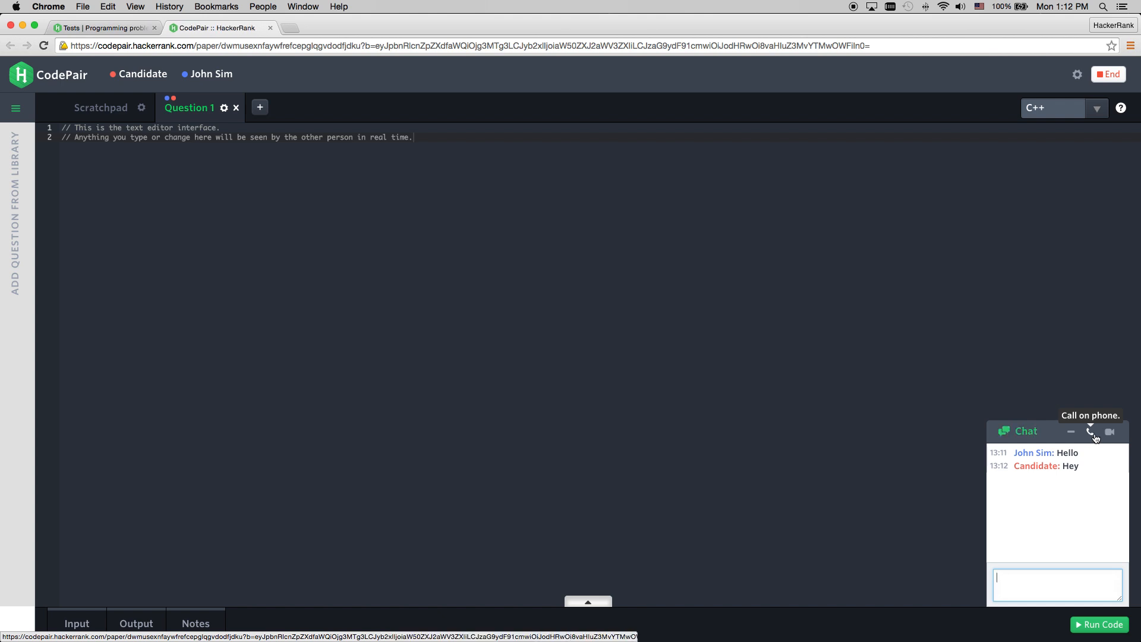
{"action": "mouse_move", "coordinate": [1108, 430]}
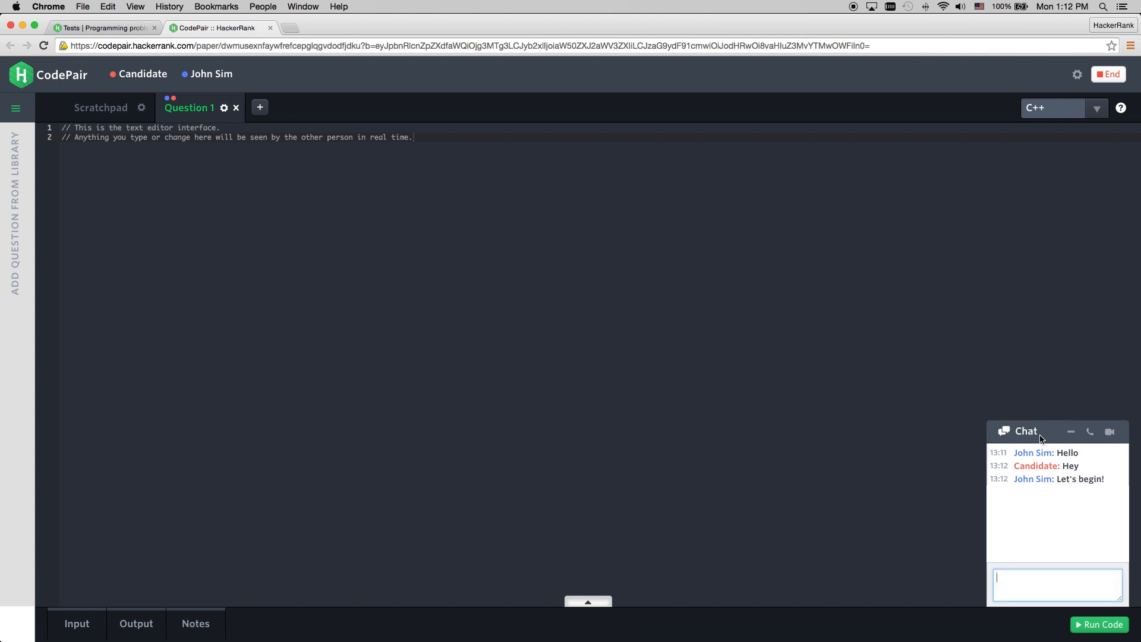
Step: Add a blank Question 1 tab and open the question library
{"action": "left_click", "coordinate": [1070, 431]}
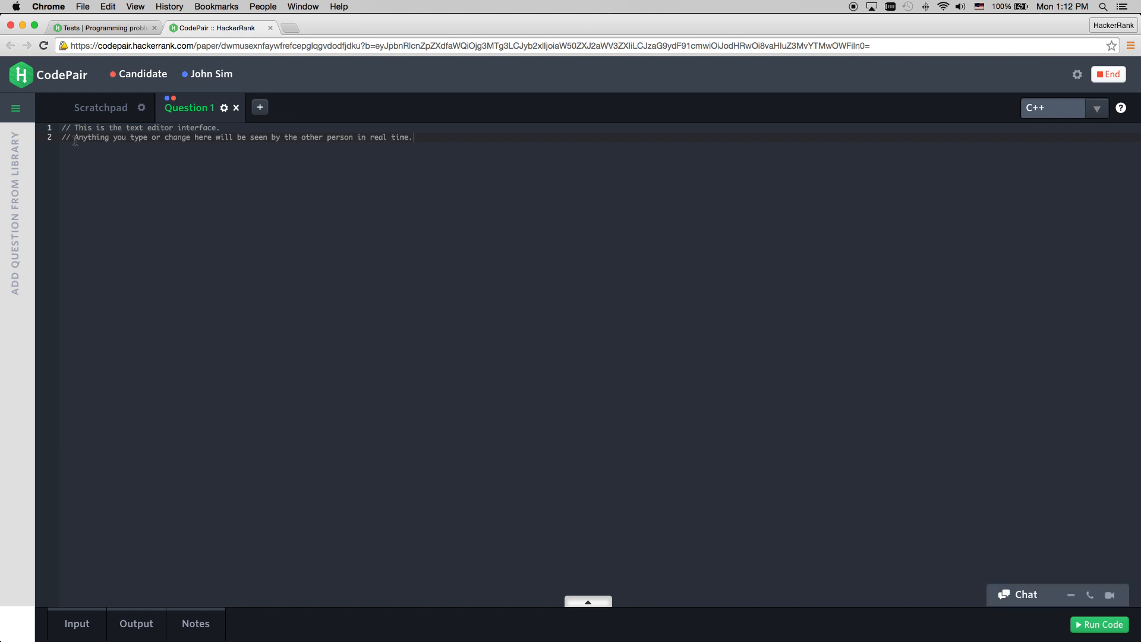
{"action": "left_click", "coordinate": [15, 107]}
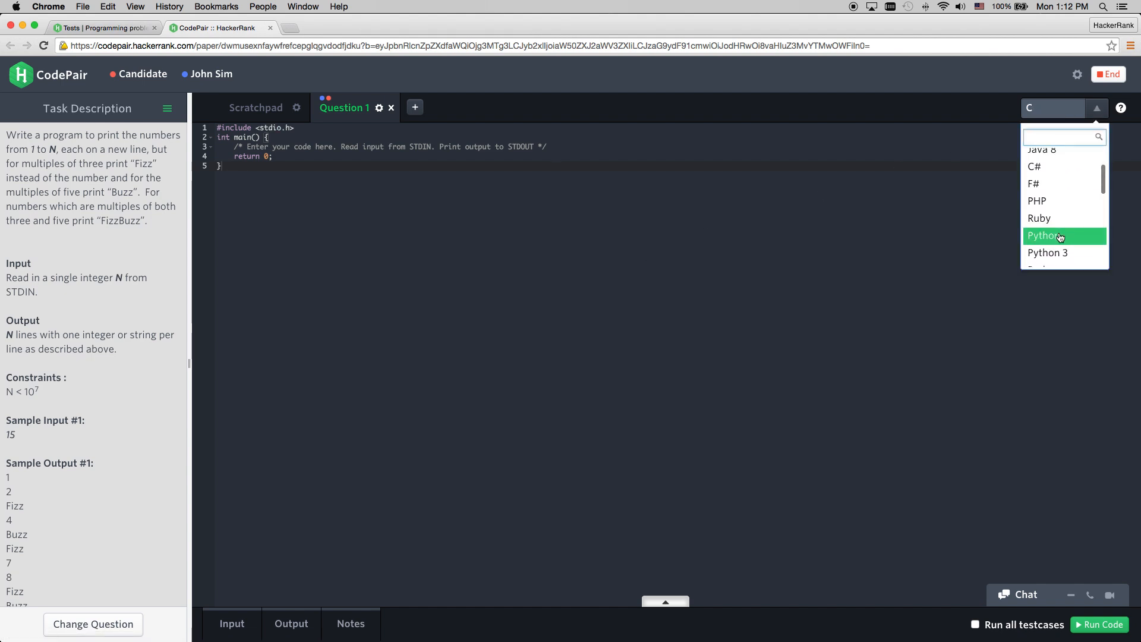
Step: Switch the editor to Python and enter the input line 'N = raw_input()'
{"action": "left_click", "coordinate": [1043, 235]}
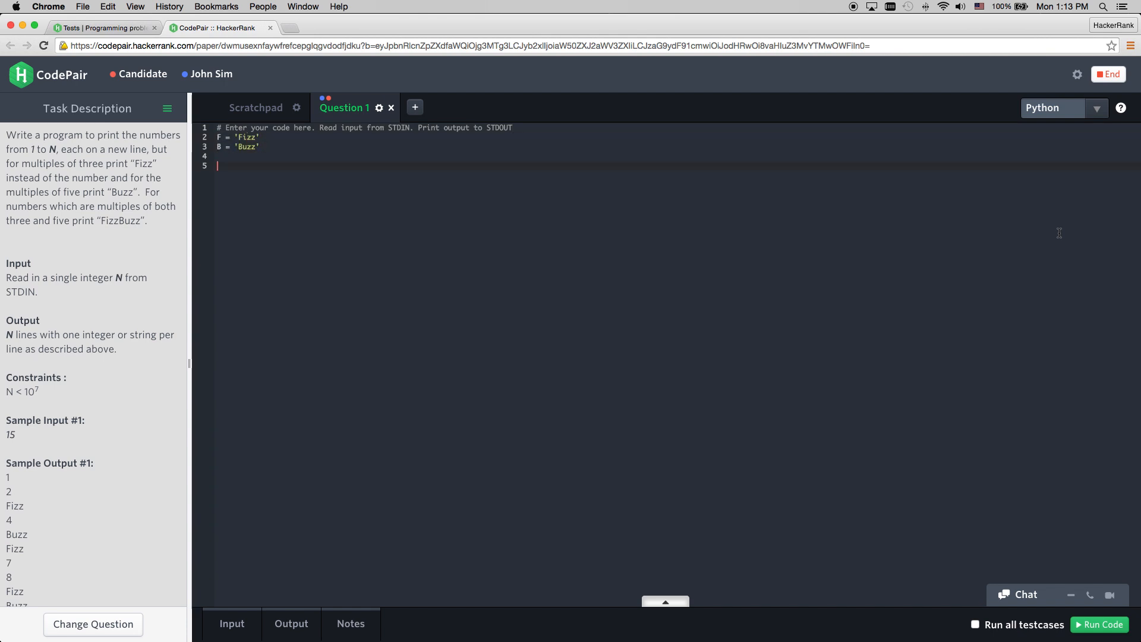
{"action": "type", "text": "N = raw_input()"}
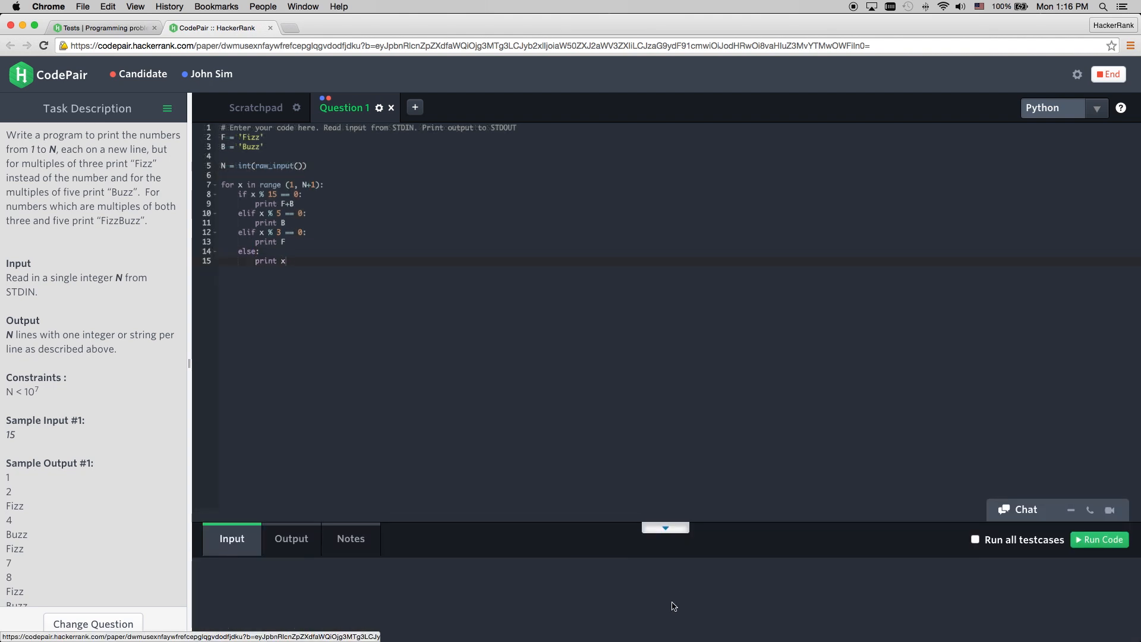
Step: Run the FizzBuzz code on input 5, then against all test cases
{"action": "type", "text": "5"}
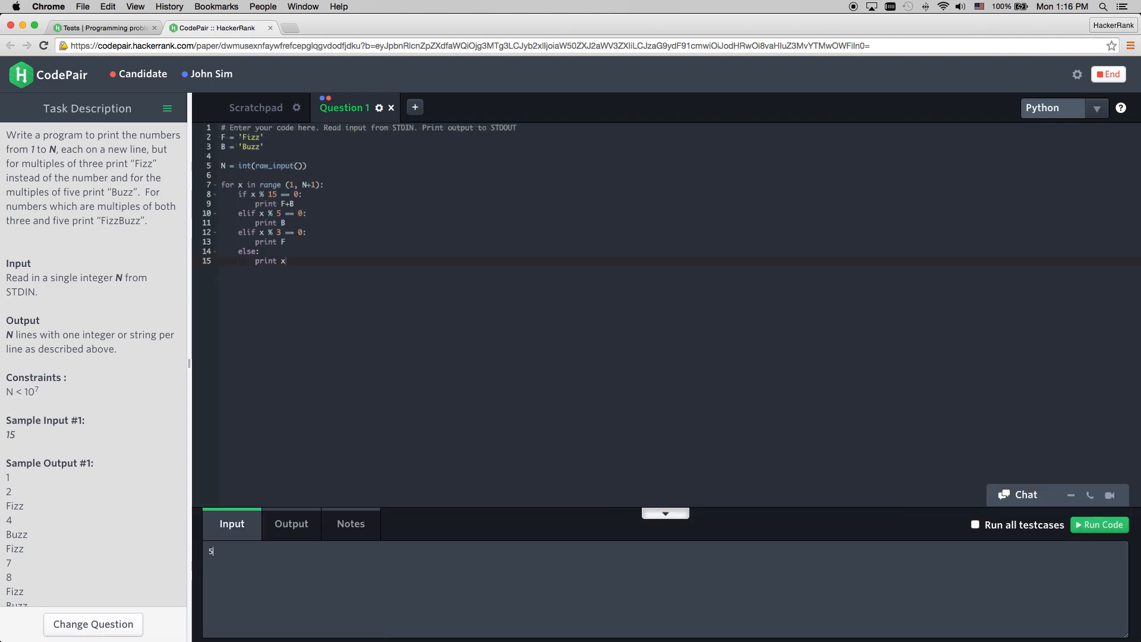
{"action": "left_click", "coordinate": [1100, 524]}
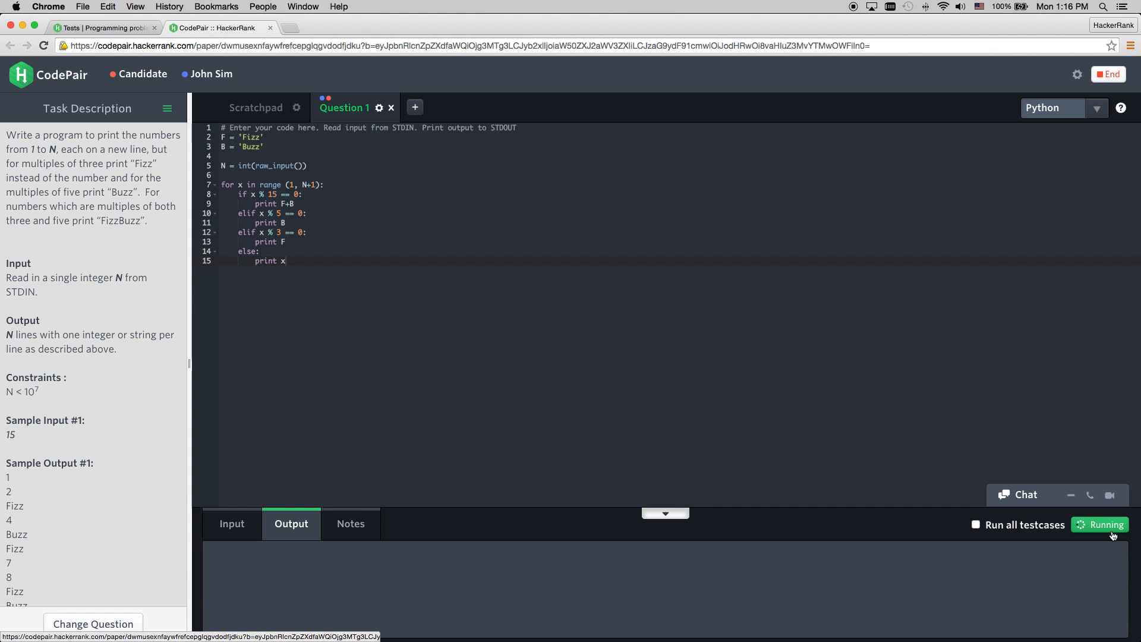
{"action": "left_click", "coordinate": [1100, 524]}
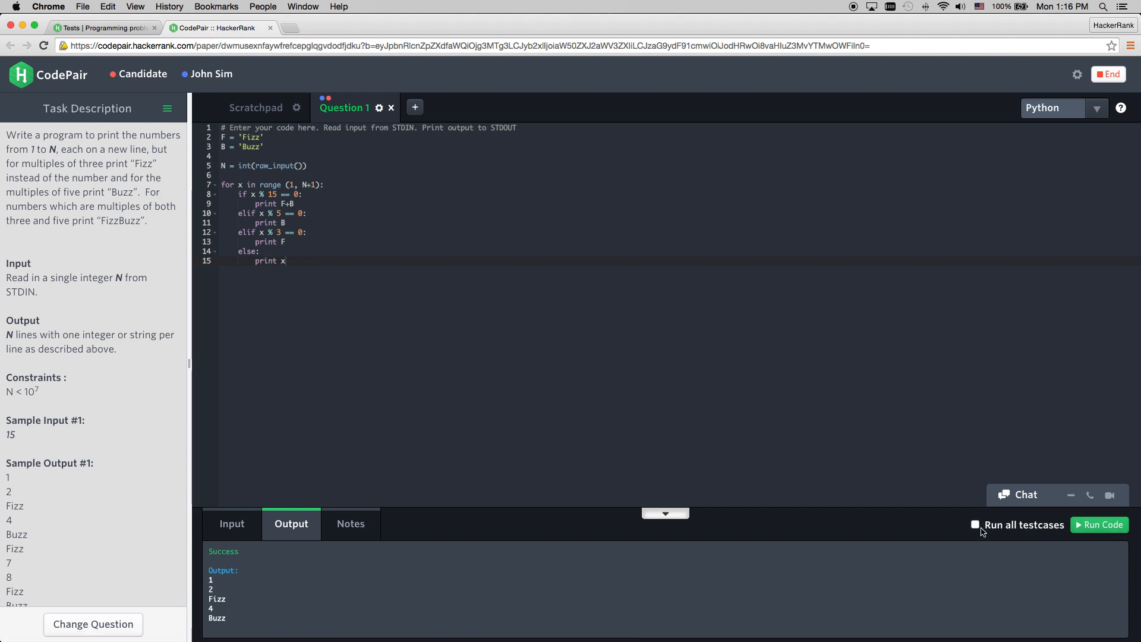
{"action": "left_click", "coordinate": [975, 525]}
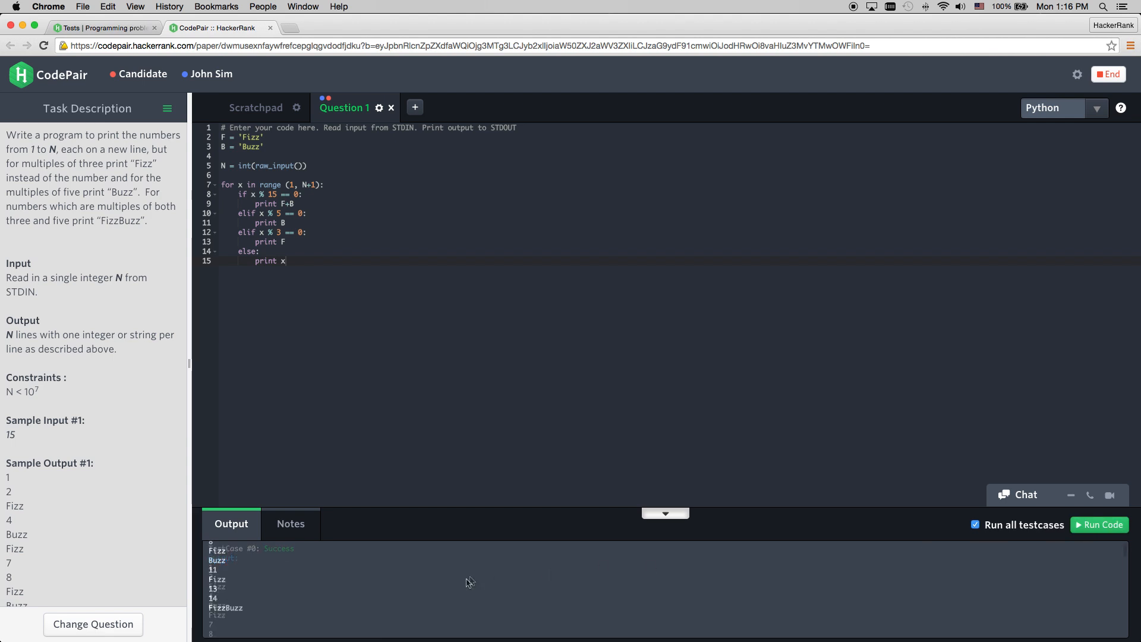
Step: Note 'Candidate solved first question very quickly.' and add a Question 2 tab
{"action": "left_click", "coordinate": [290, 523]}
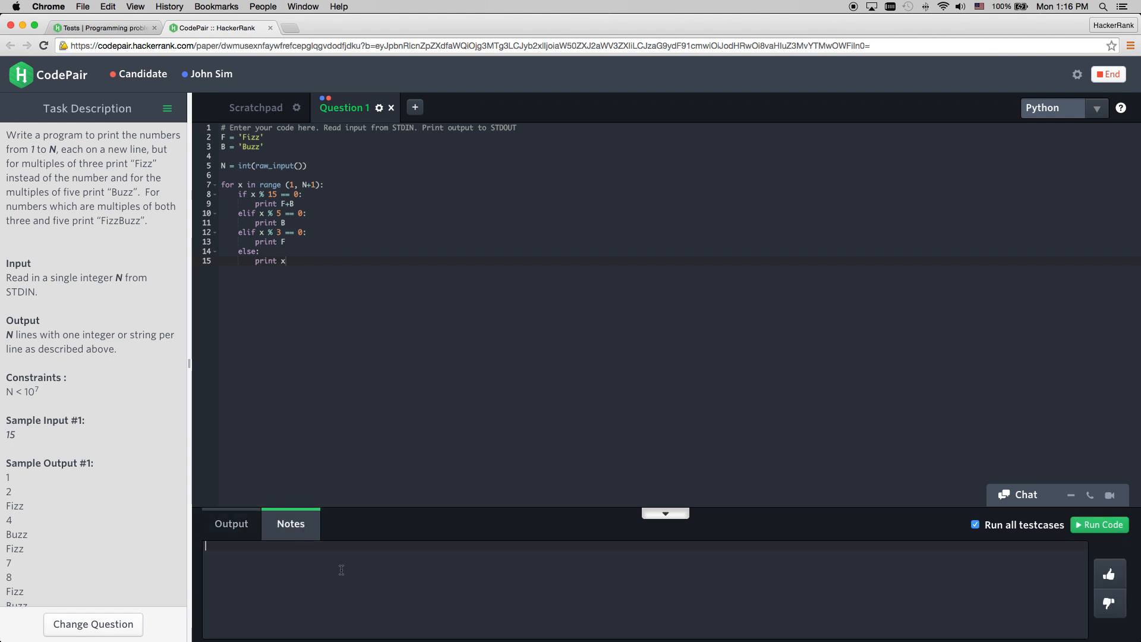
{"action": "type", "text": "Cand"}
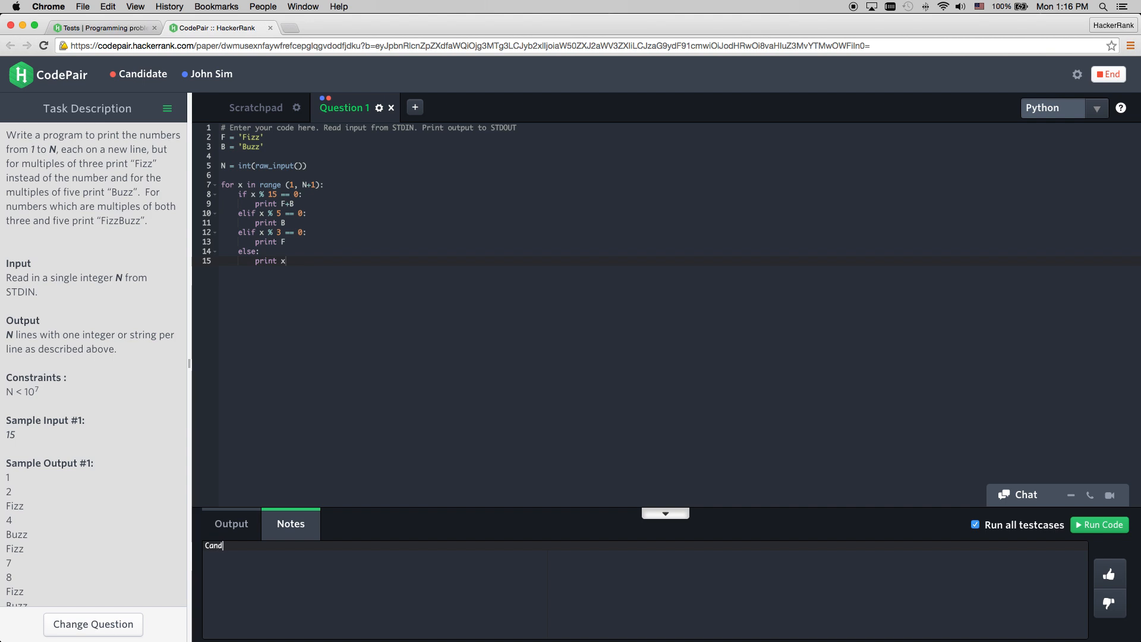
{"action": "type", "text": "idate solved"}
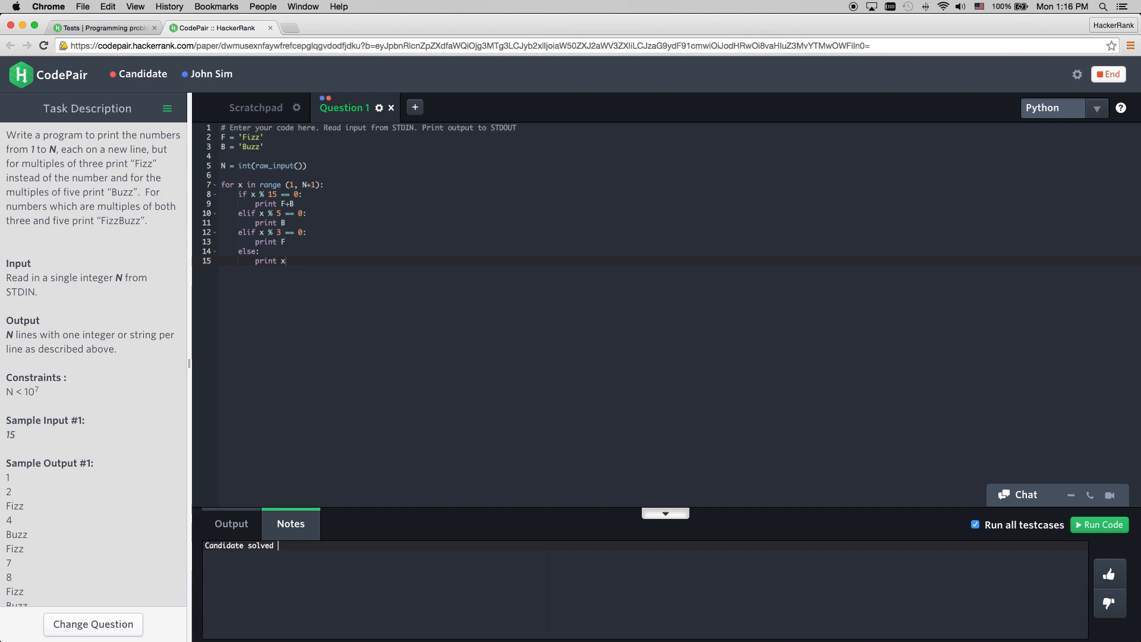
{"action": "type", "text": "first question"}
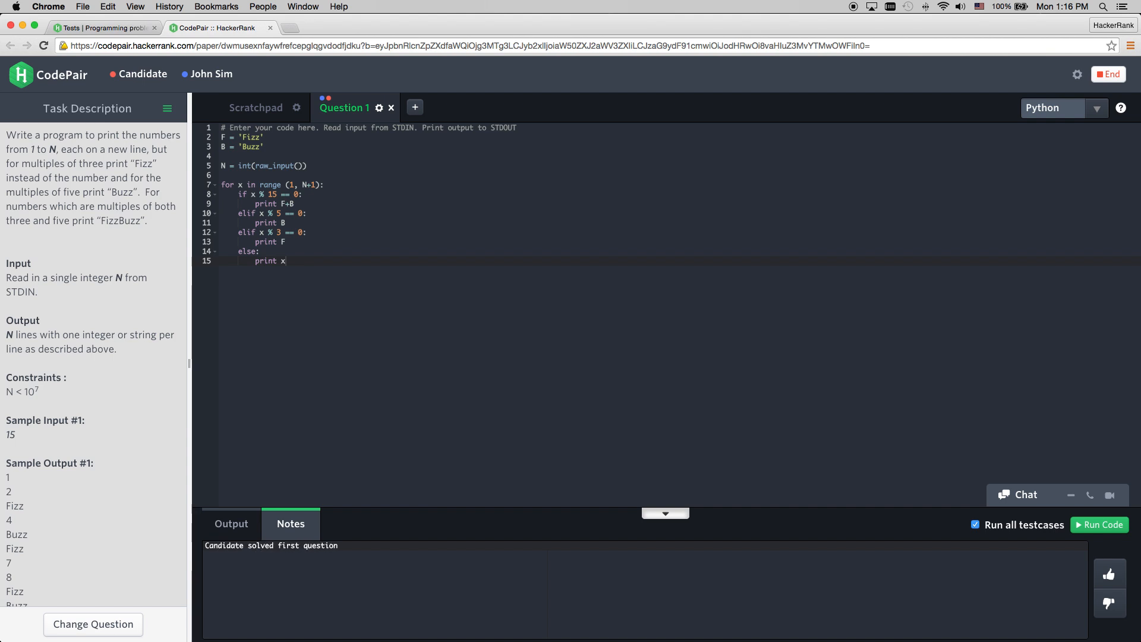
{"action": "type", "text": "very q"}
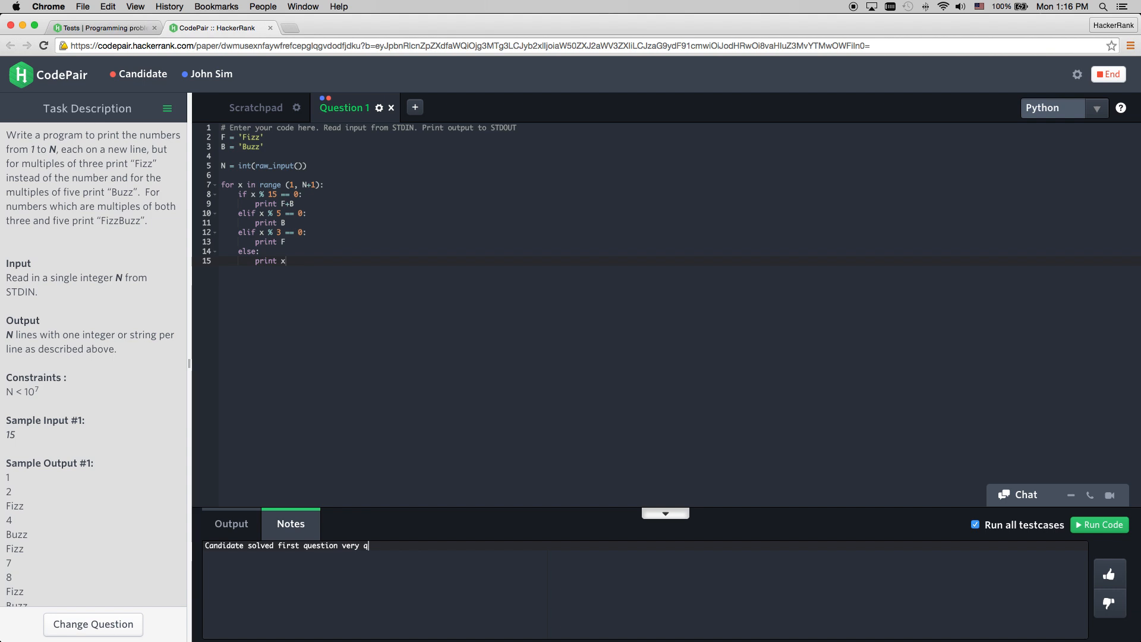
{"action": "type", "text": "uickly."}
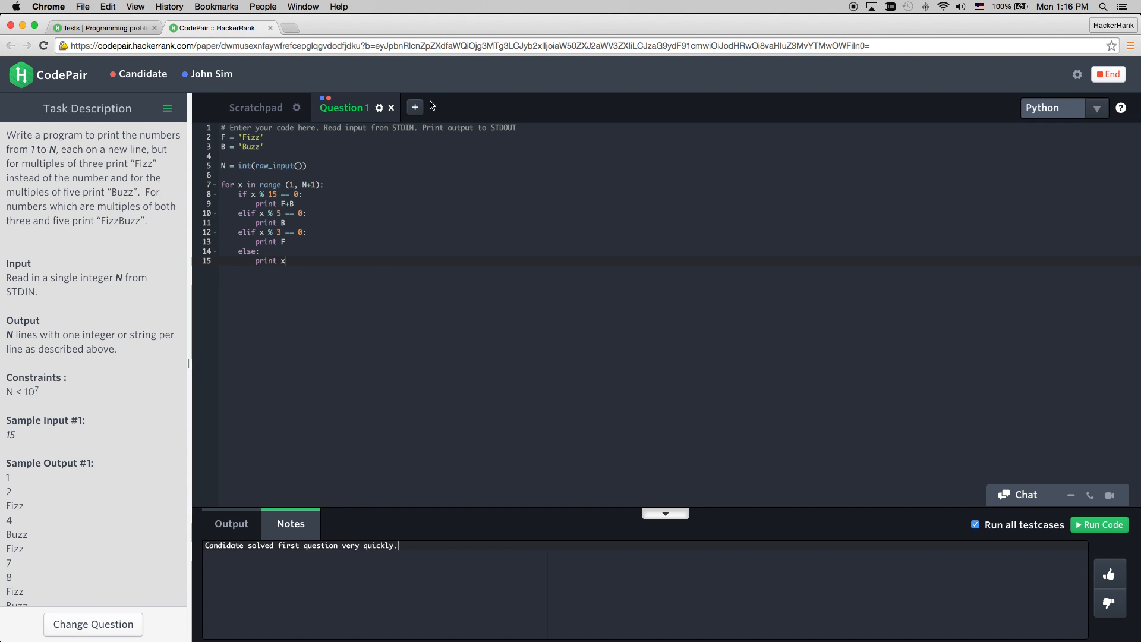
{"action": "left_click", "coordinate": [414, 107]}
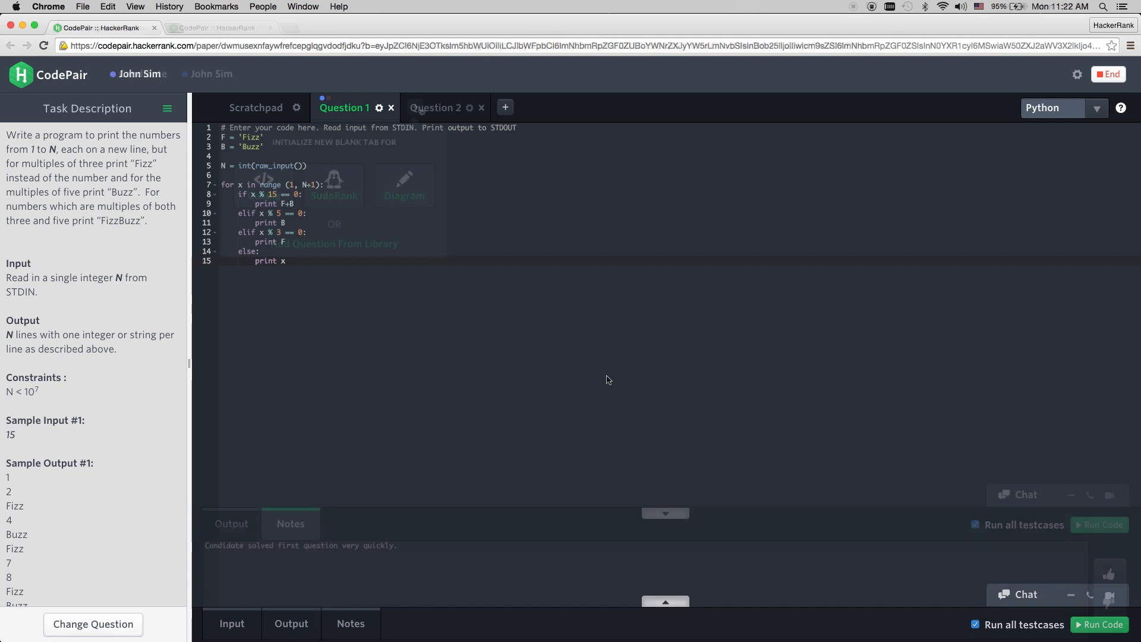
Step: End the interview with a five-star rating and feedback 'awesome!'
{"action": "left_click", "coordinate": [1108, 74]}
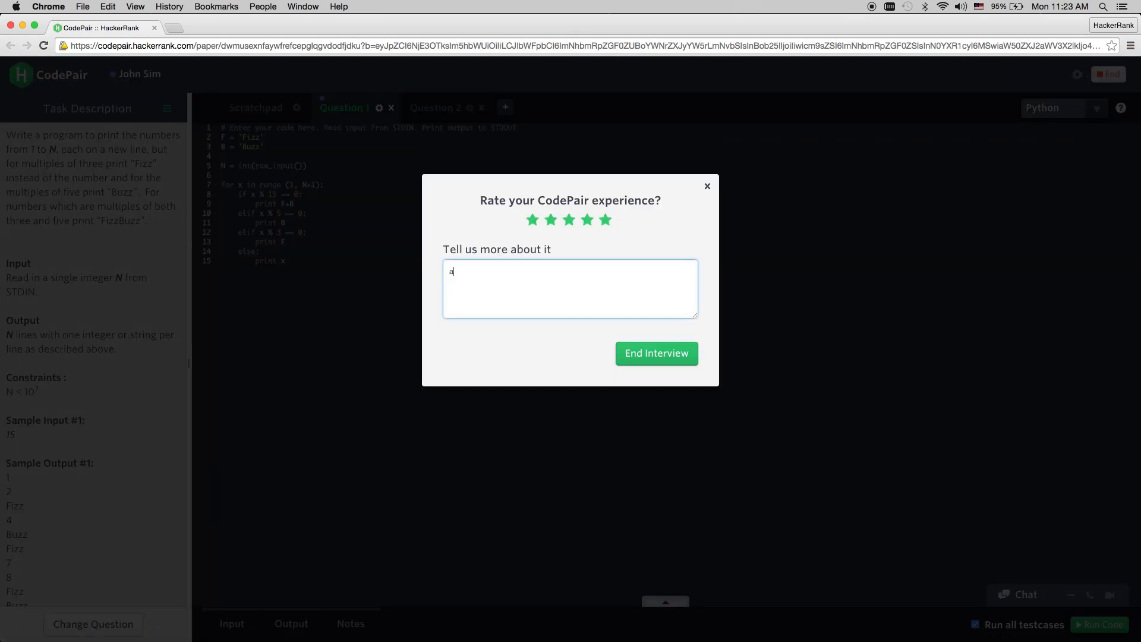
{"action": "type", "text": "wesome!"}
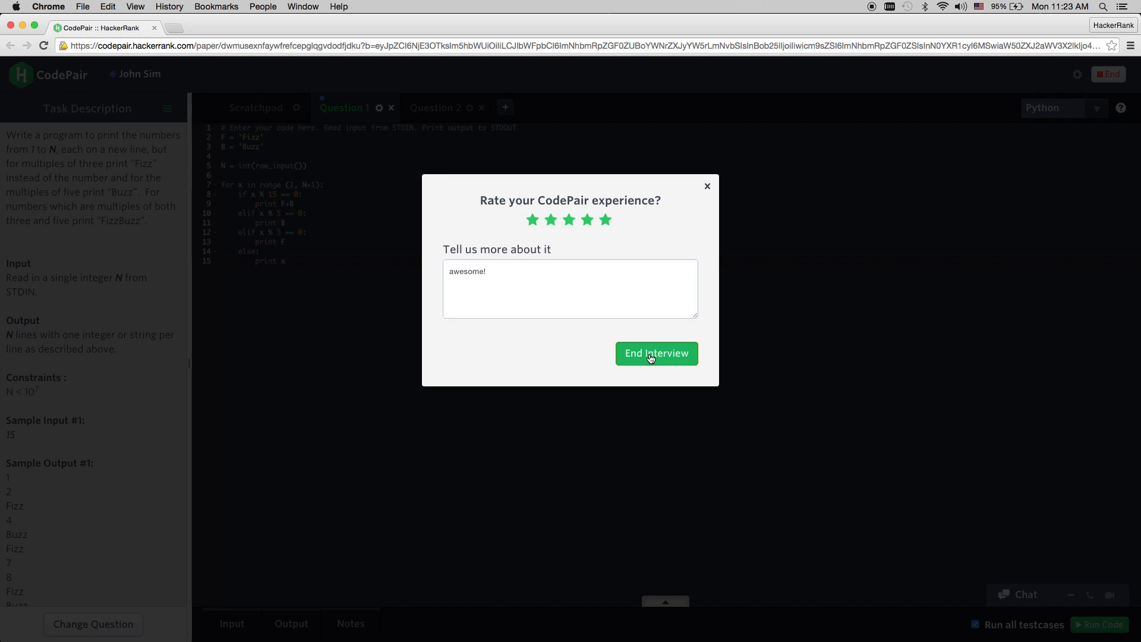
{"action": "left_click", "coordinate": [655, 353]}
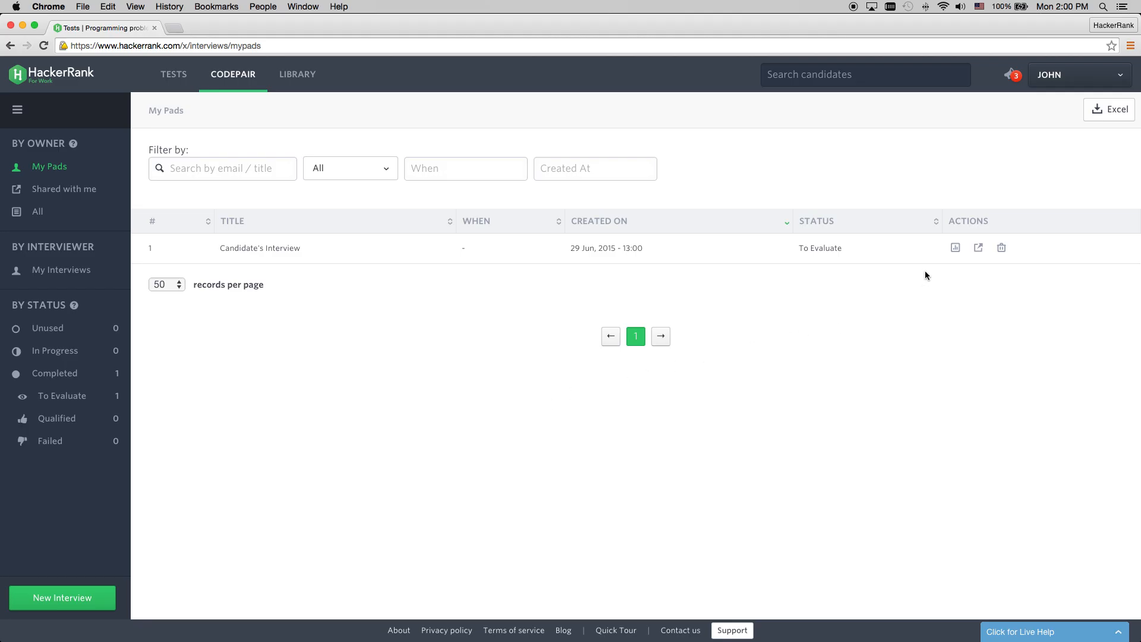
Step: Open the Candidate's Interview report from My Pads and scroll through it
{"action": "left_click", "coordinate": [955, 247]}
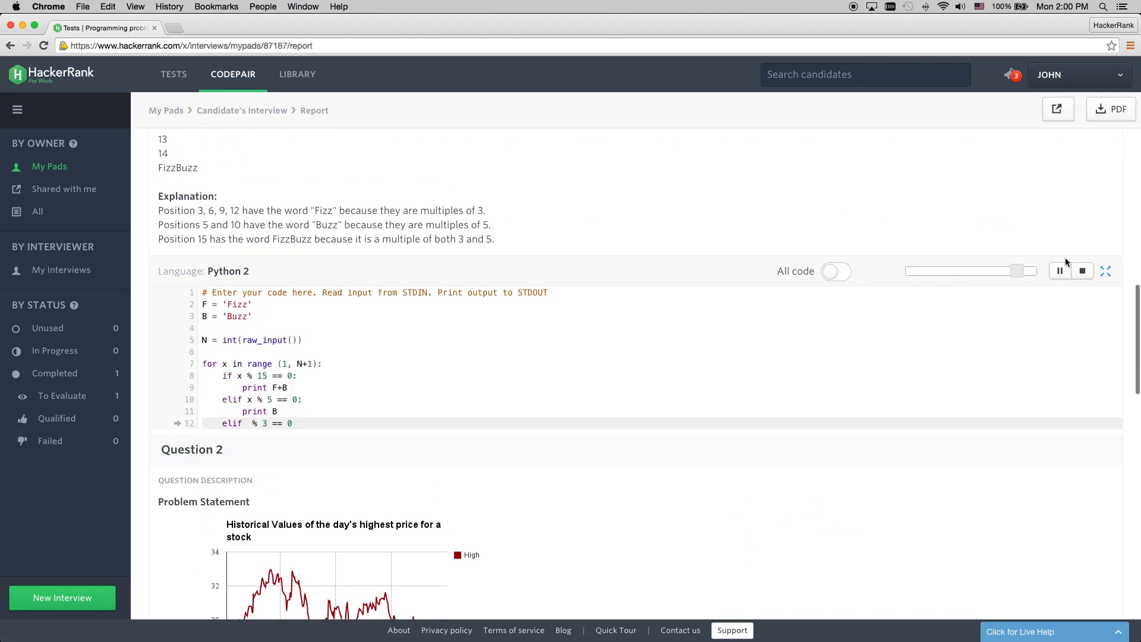
{"action": "scroll", "scroll_direction": "up", "scroll_amount": 3}
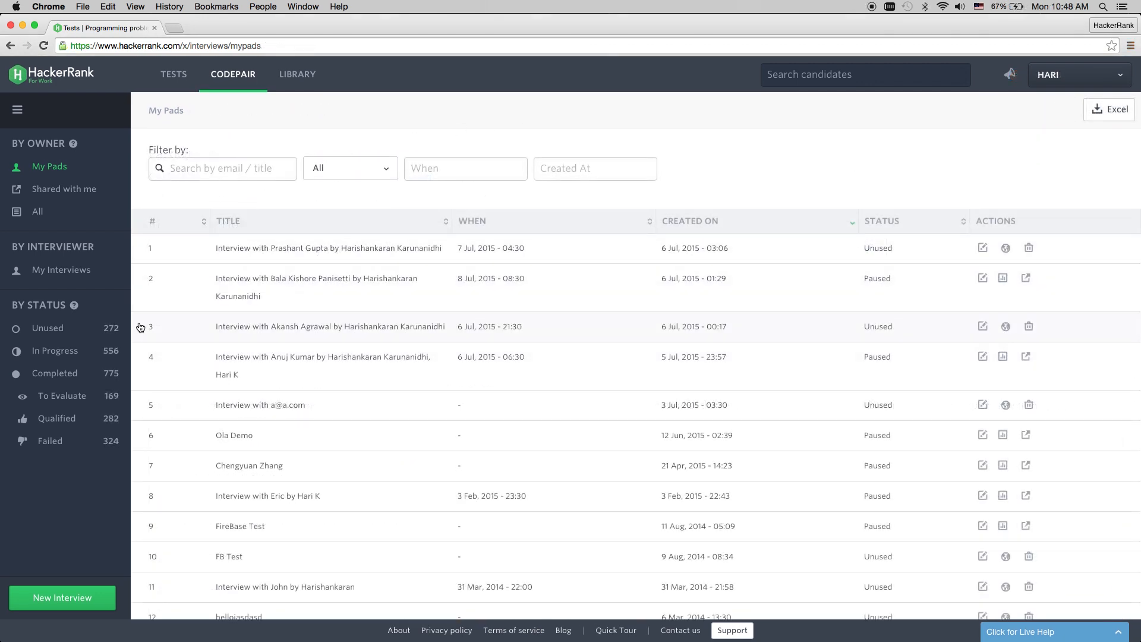
{"action": "mouse_move", "coordinate": [106, 461]}
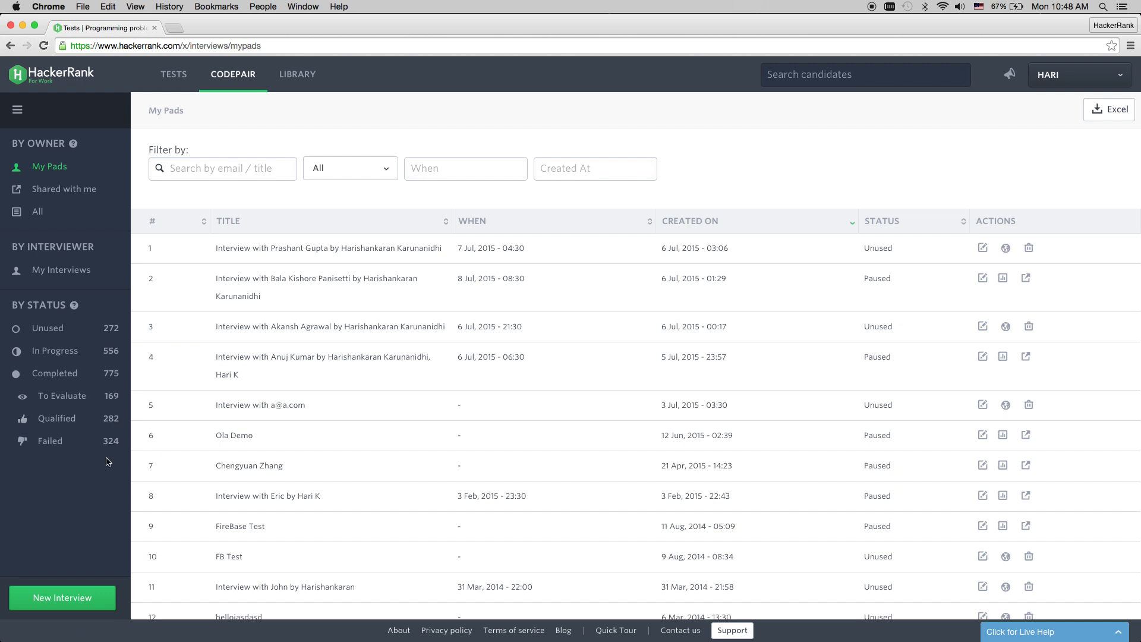